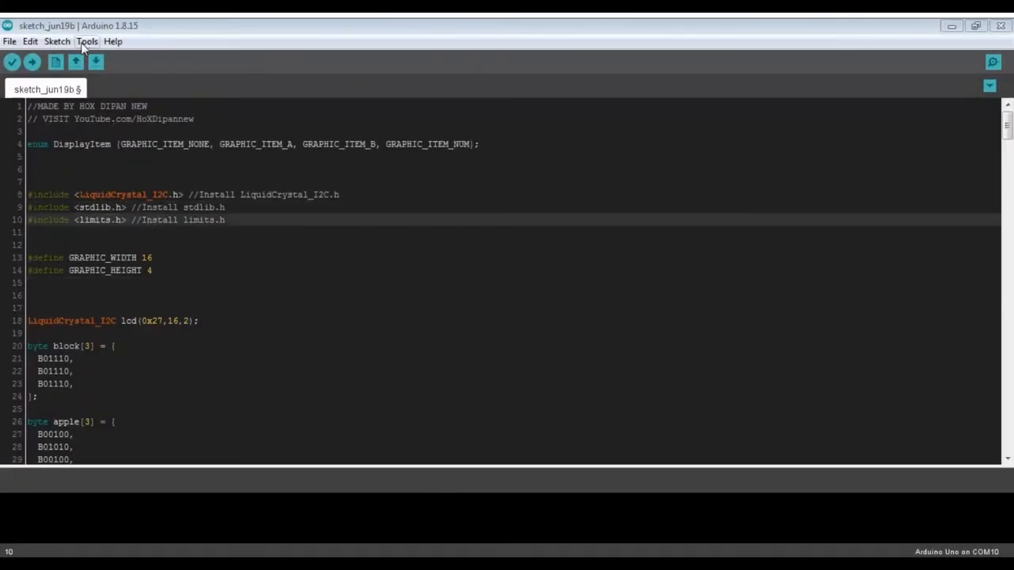
- Search the Library Manager for 'i2c' to confirm the LiquidCrystal_I2C library, then close it
click(87, 41)
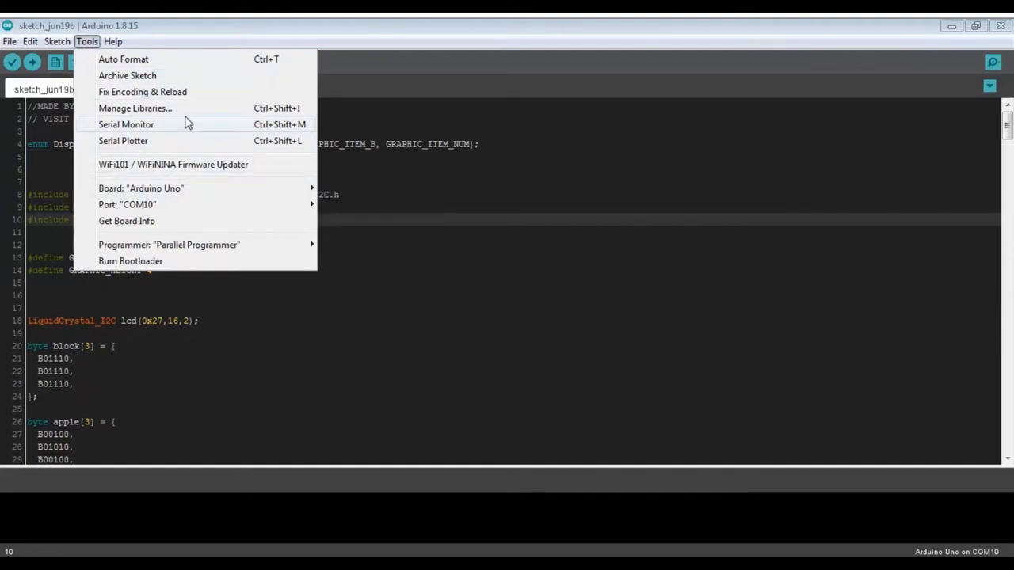
click(133, 107)
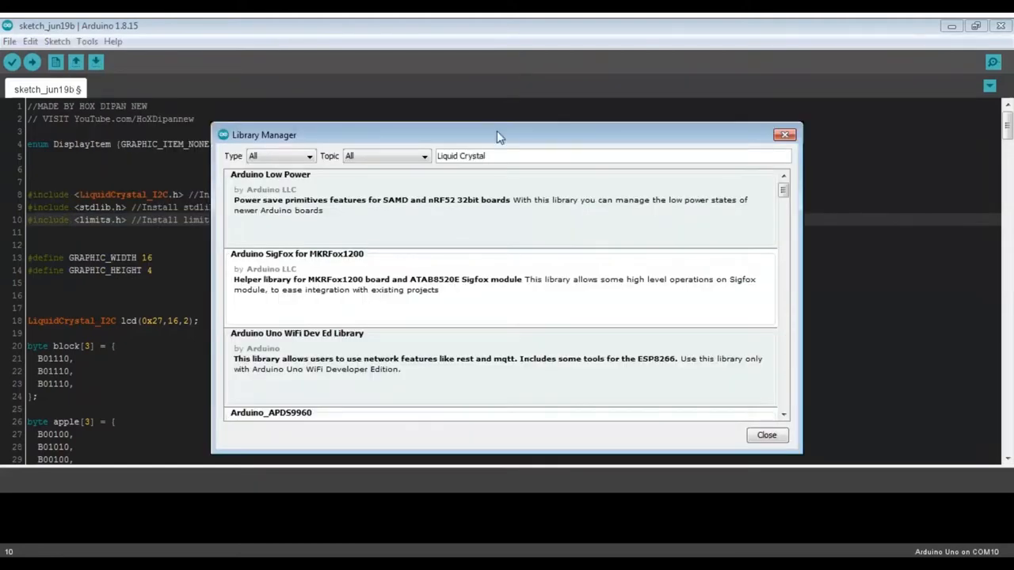
text(i2c)
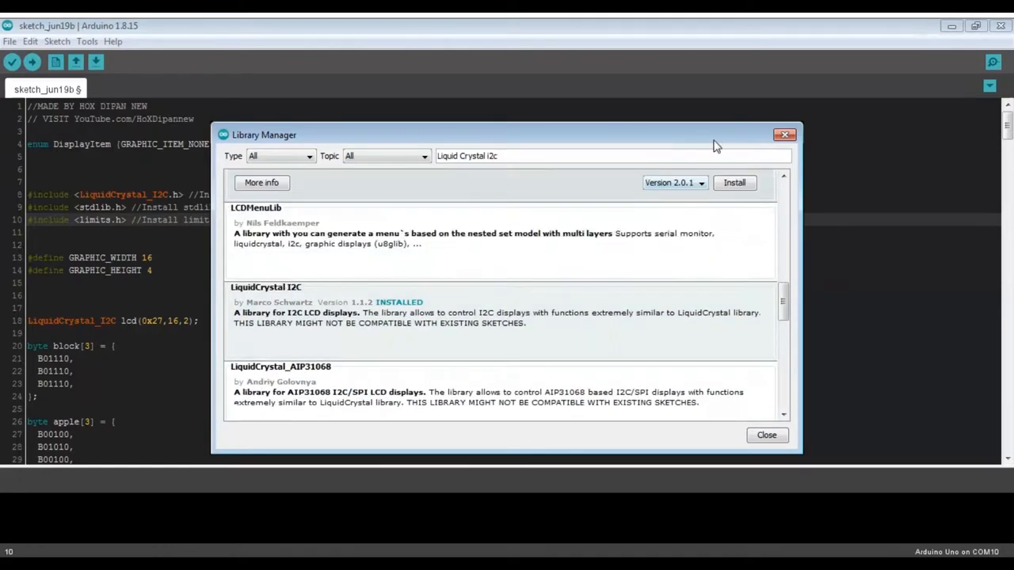
click(766, 434)
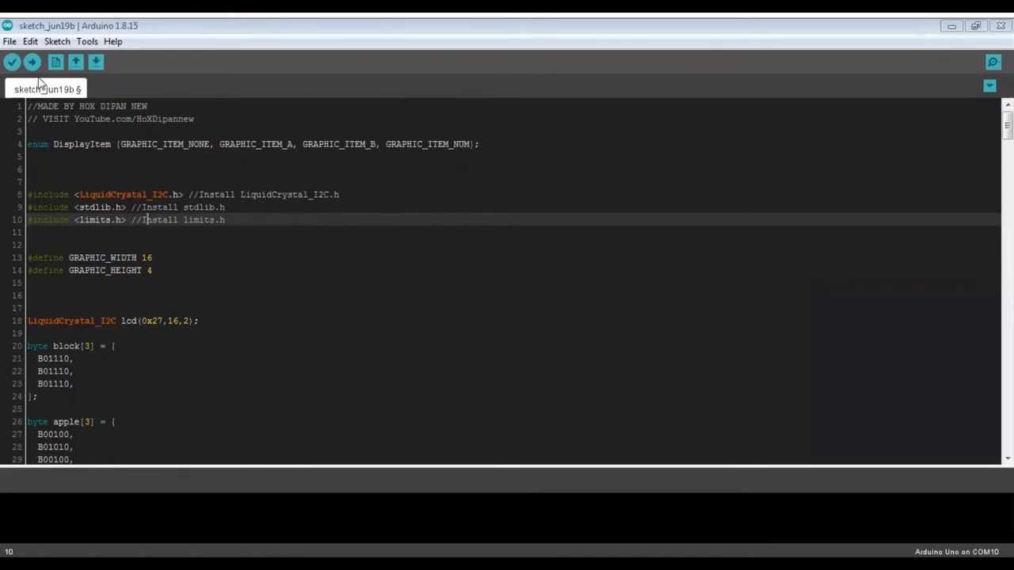
- Compile the LCD game sketch successfully and start uploading it to the Arduino Uno
click(13, 61)
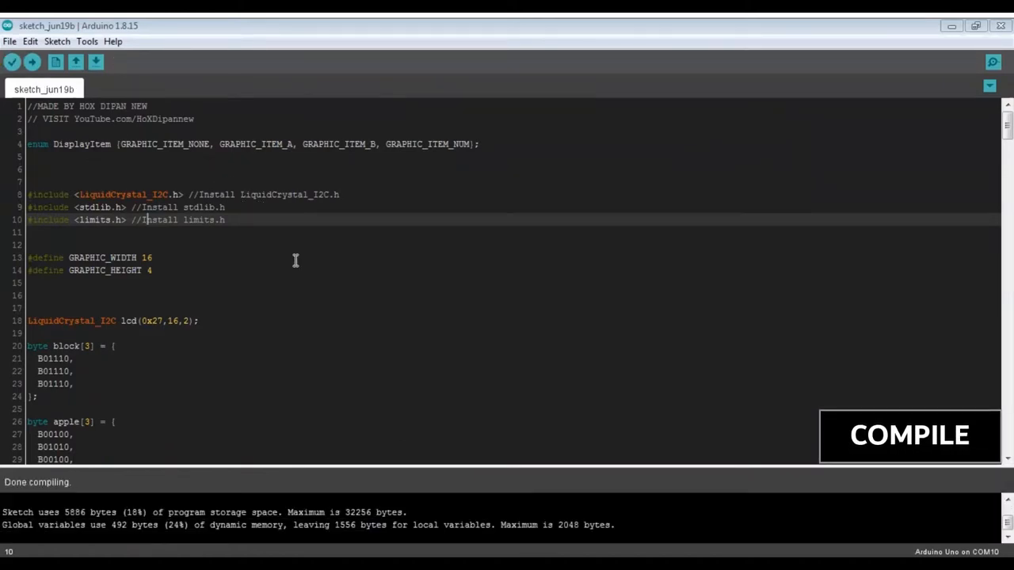
click(86, 42)
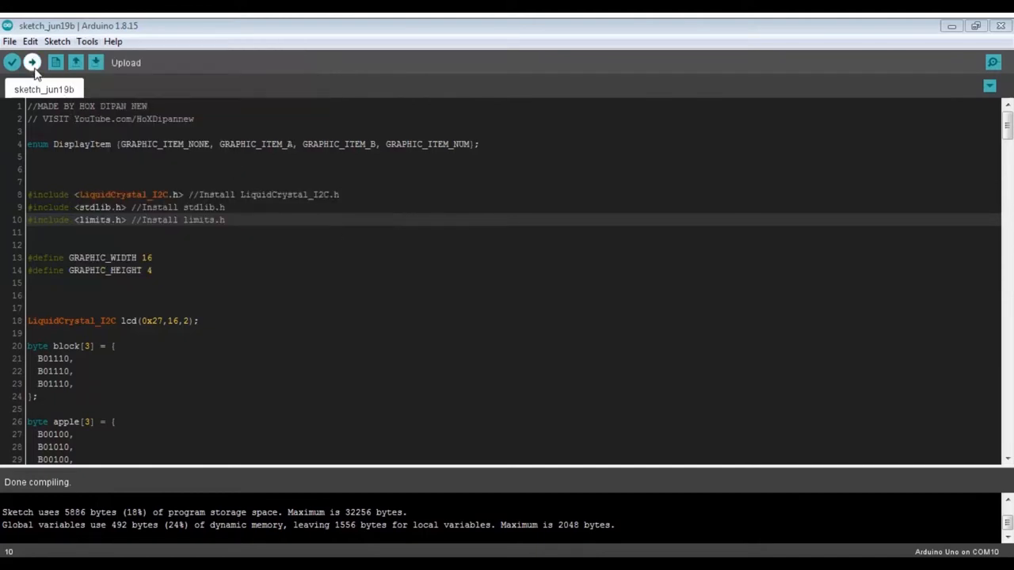
click(31, 63)
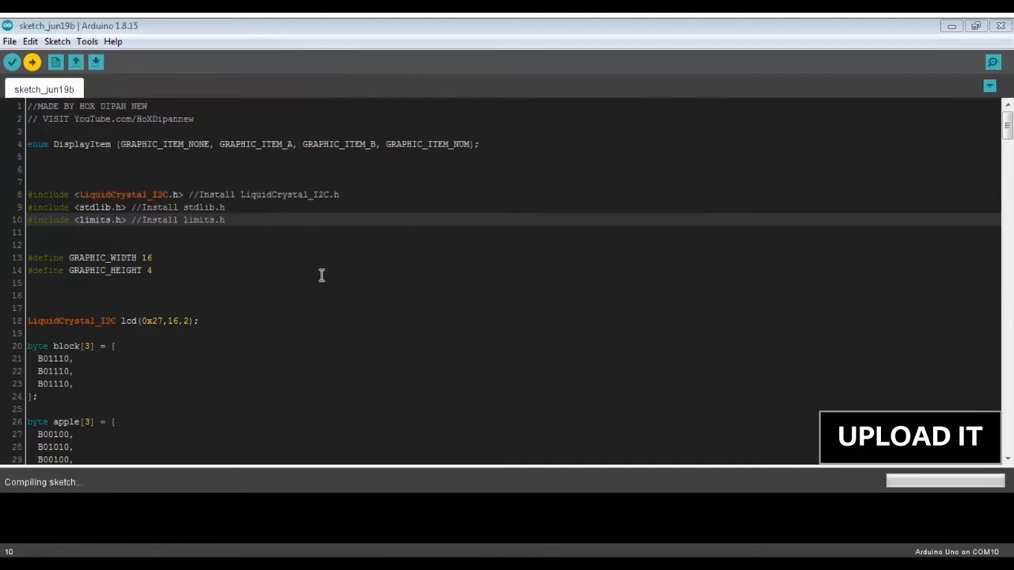